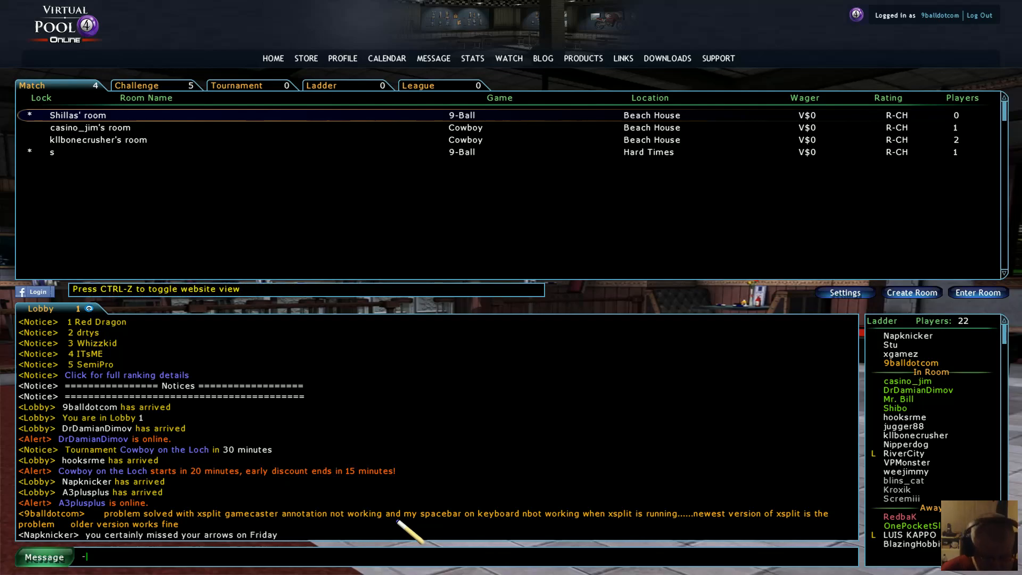
text(gkmdkfmgd)
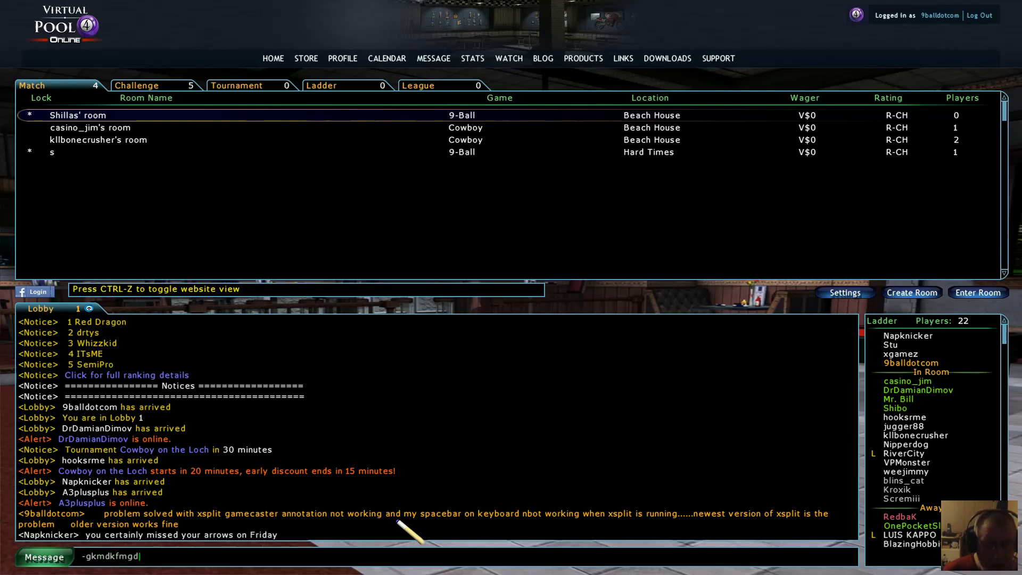